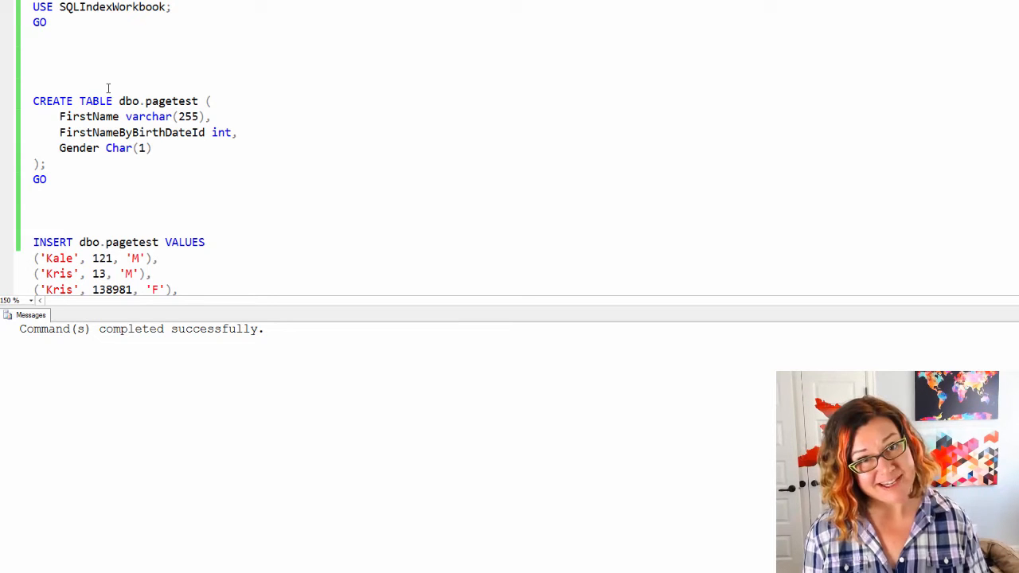
- Execute the CREATE TABLE batch for dbo.pagetest and move down to the INSERT statement
drag(33, 102, 46, 178)
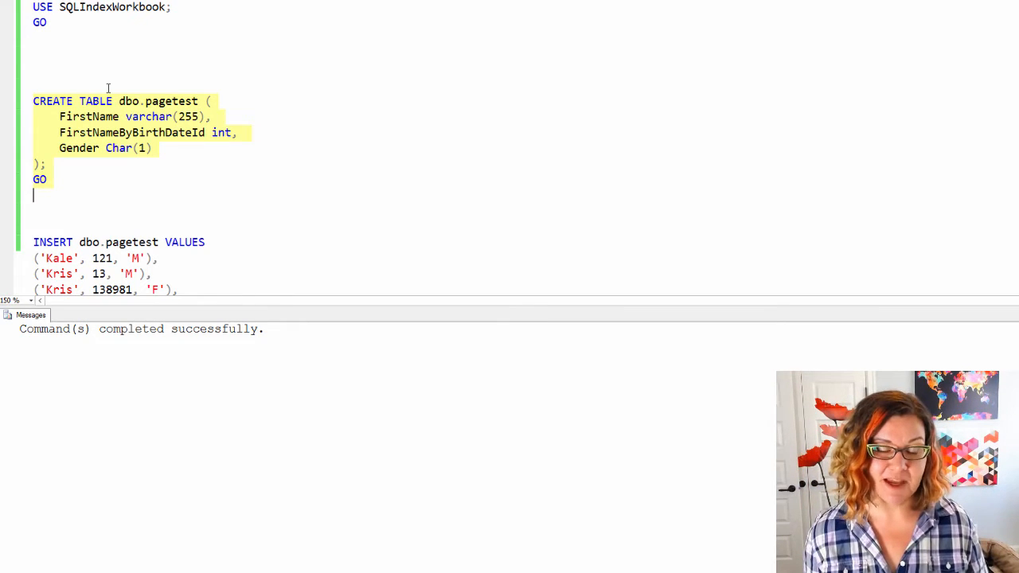
scroll(down, 3)
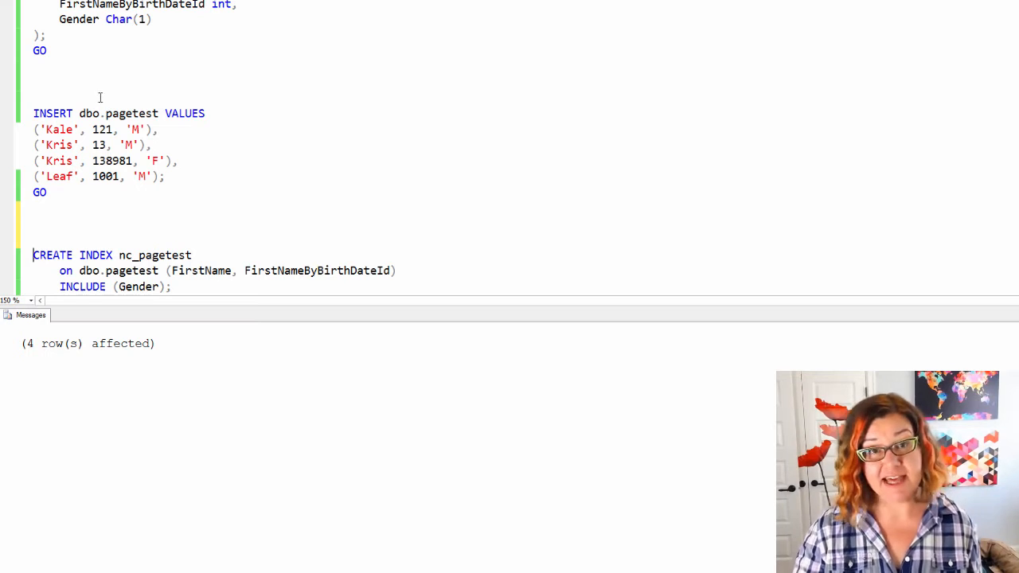
scroll(down, 3)
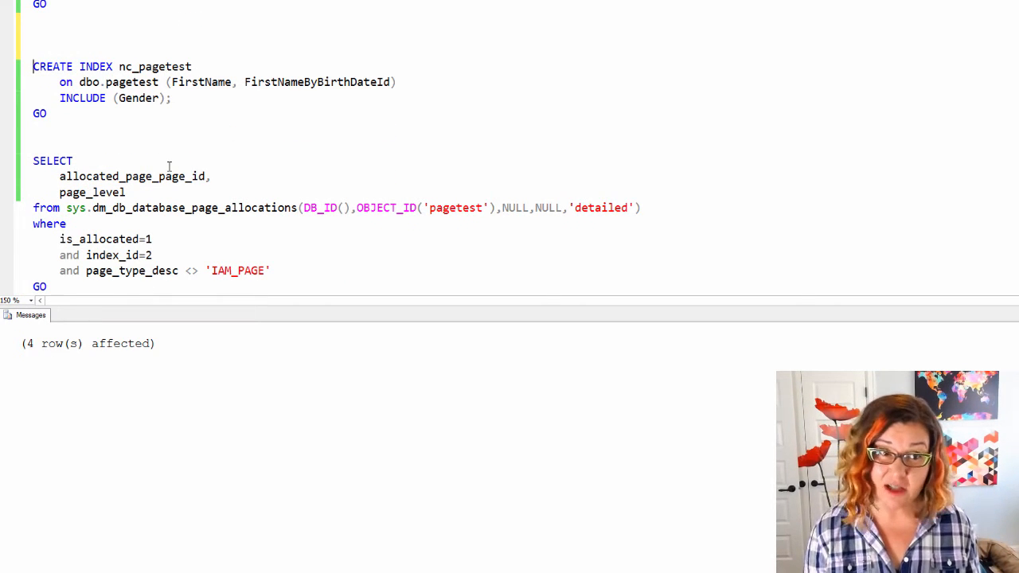
drag(33, 67, 172, 97)
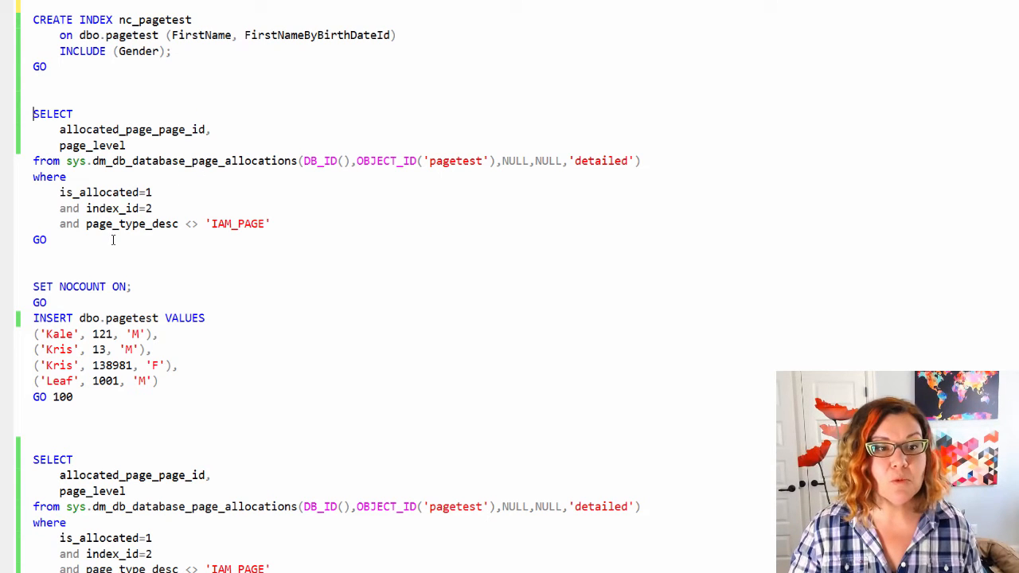
drag(34, 113, 46, 238)
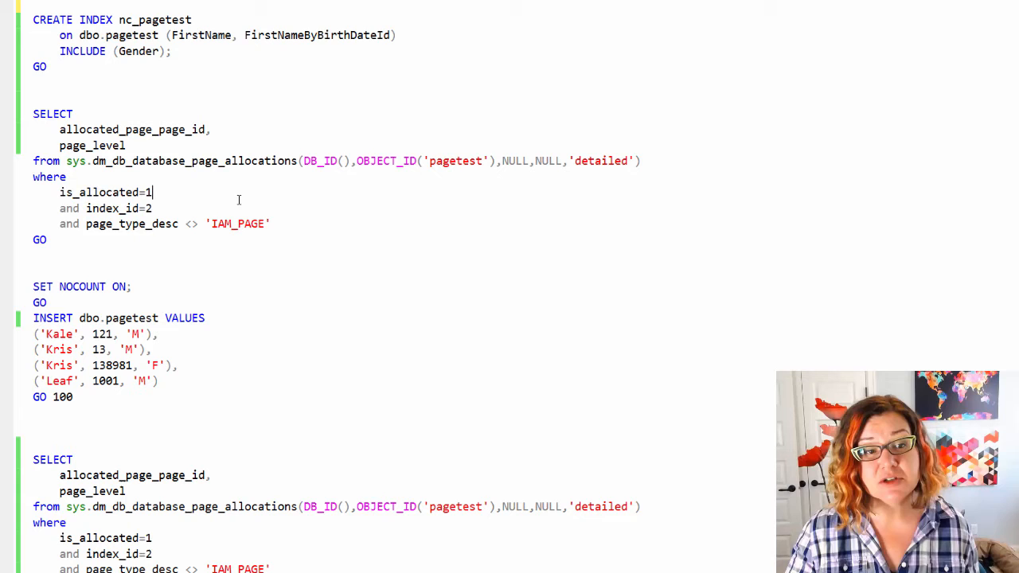
drag(59, 191, 153, 207)
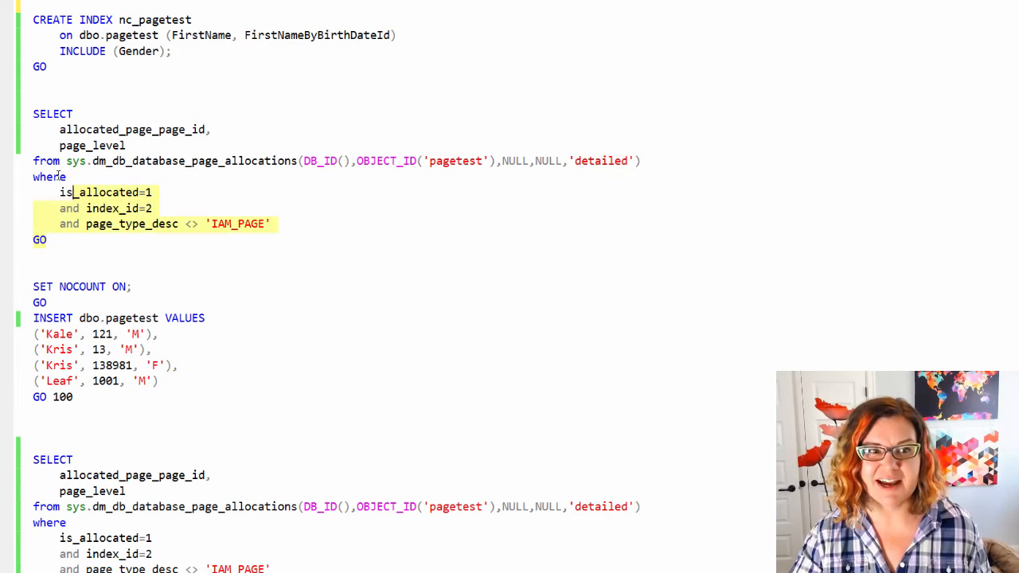
- Run the SET NOCOUNT ON insert batch 100 times, adding rows to pagetest silently
key(F5)
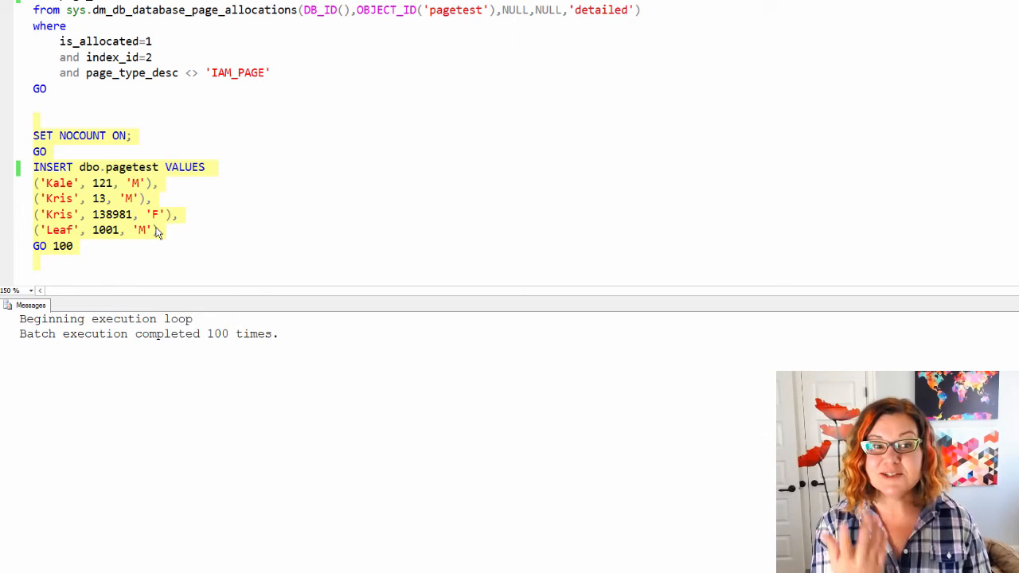
- Rerun the page-allocations query and review pages 1094968, 1094970 and the level-1 page 1094969
click(72, 245)
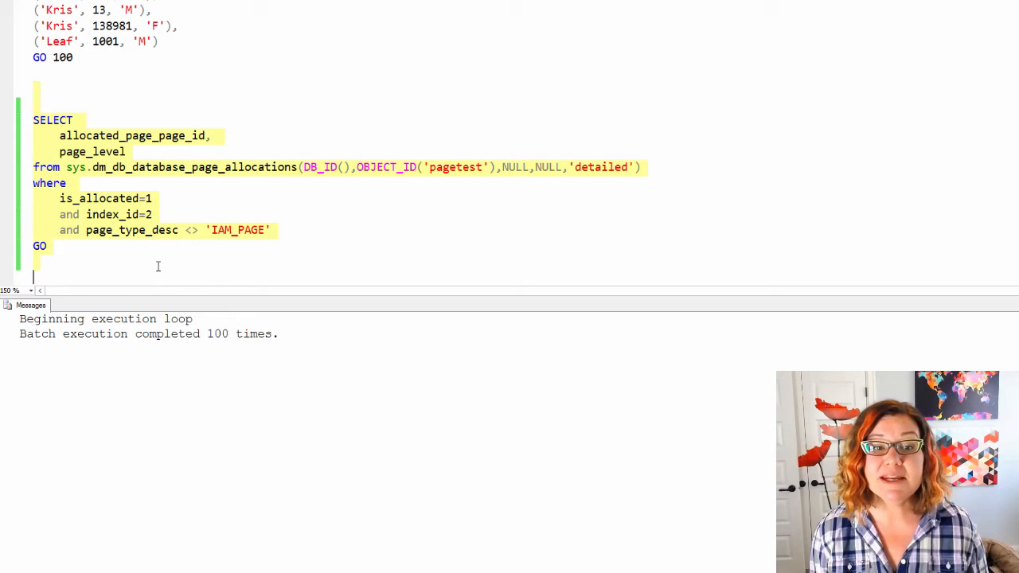
key(F5)
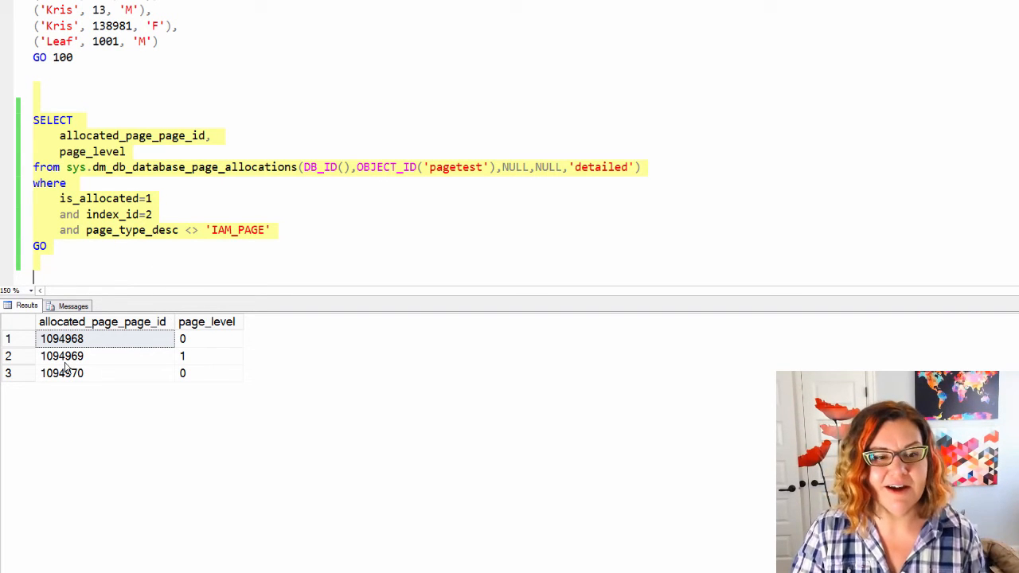
click(60, 338)
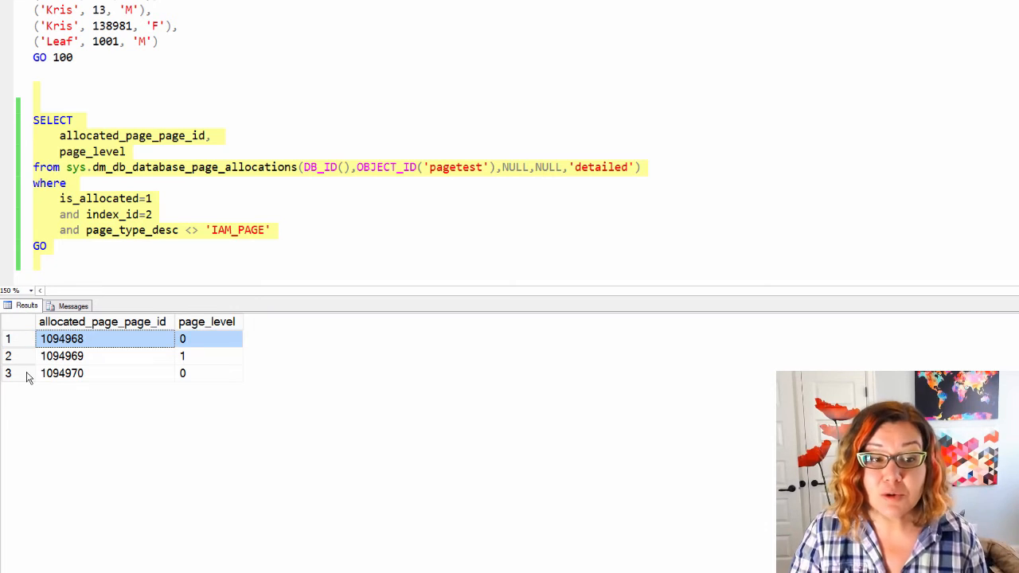
click(62, 373)
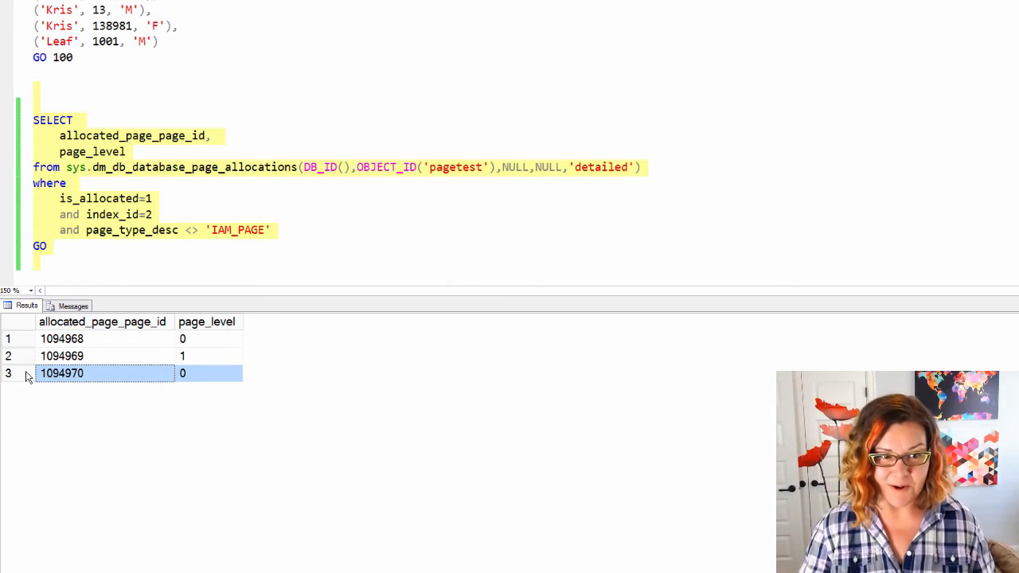
click(62, 357)
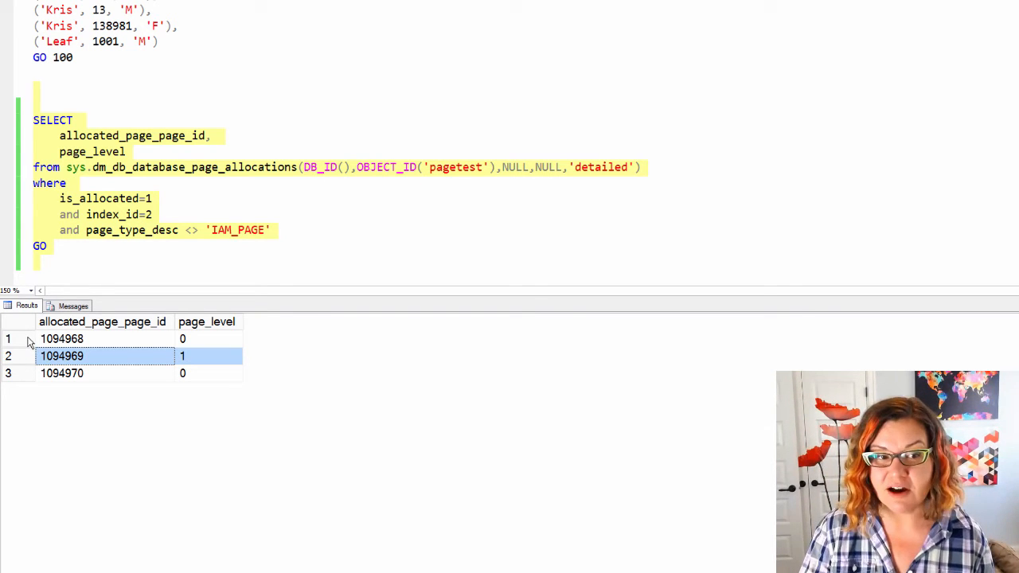
click(60, 337)
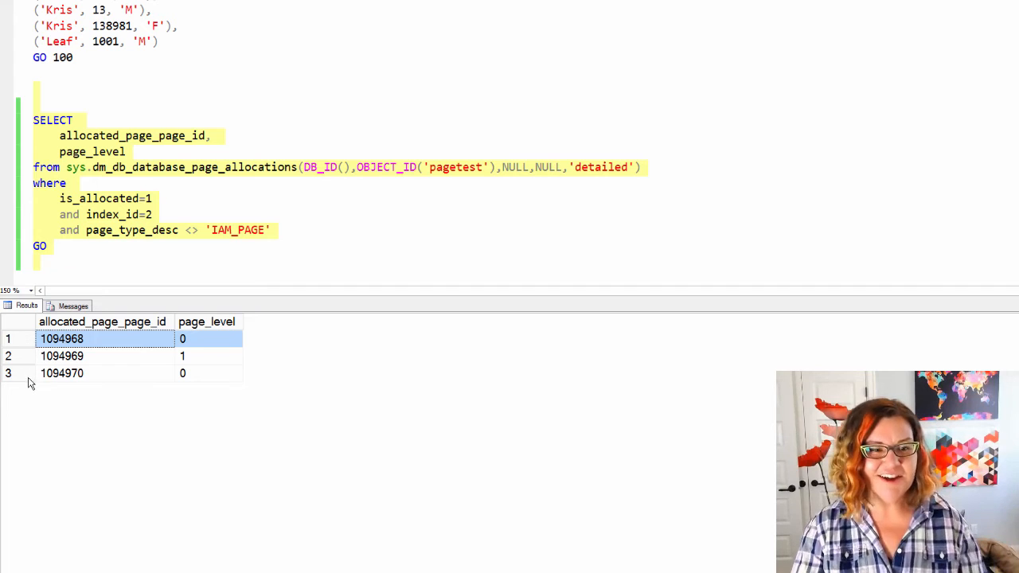